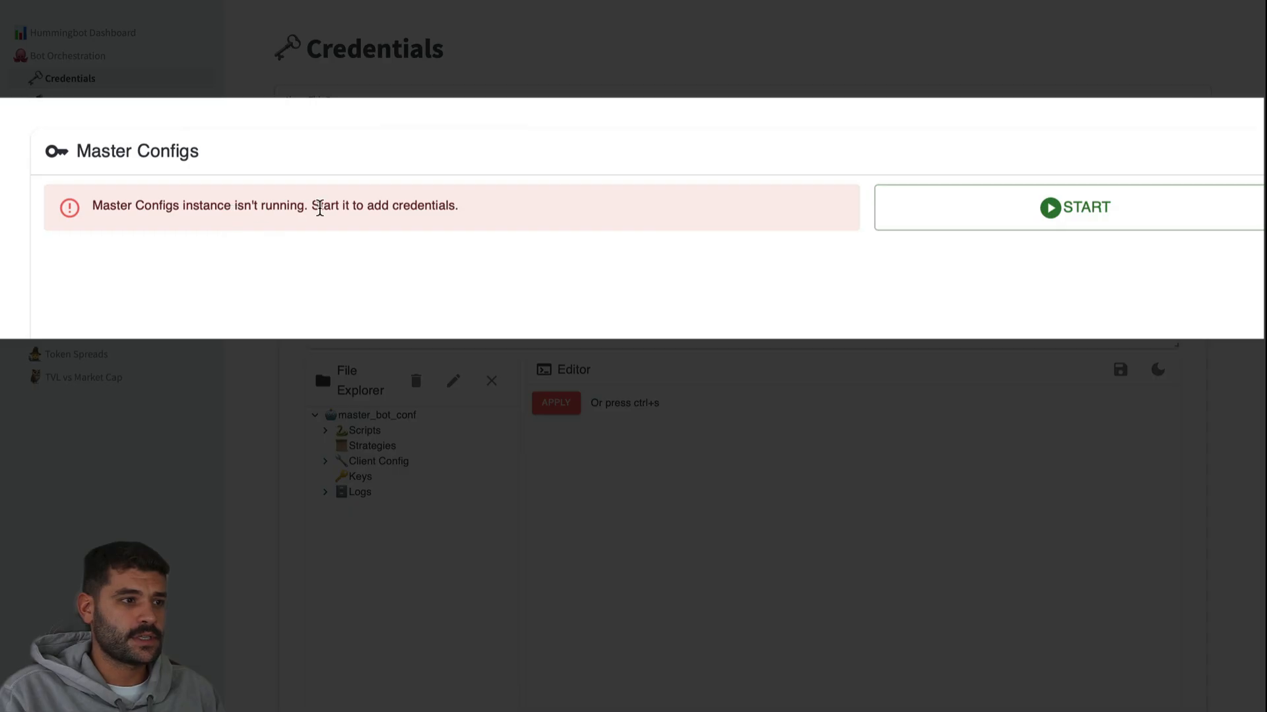
pyautogui.moveTo(433, 214)
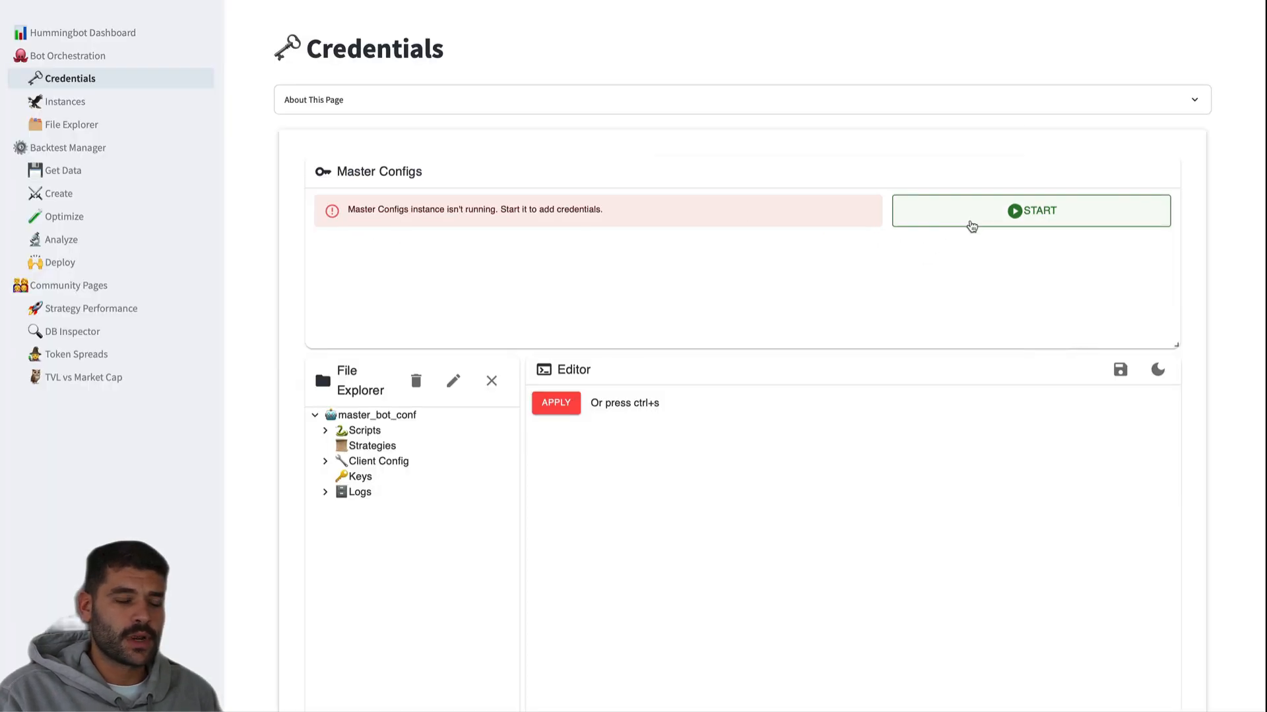
# Start the Master Configs instance and select its docker attach command for copying
pyautogui.click(1030, 211)
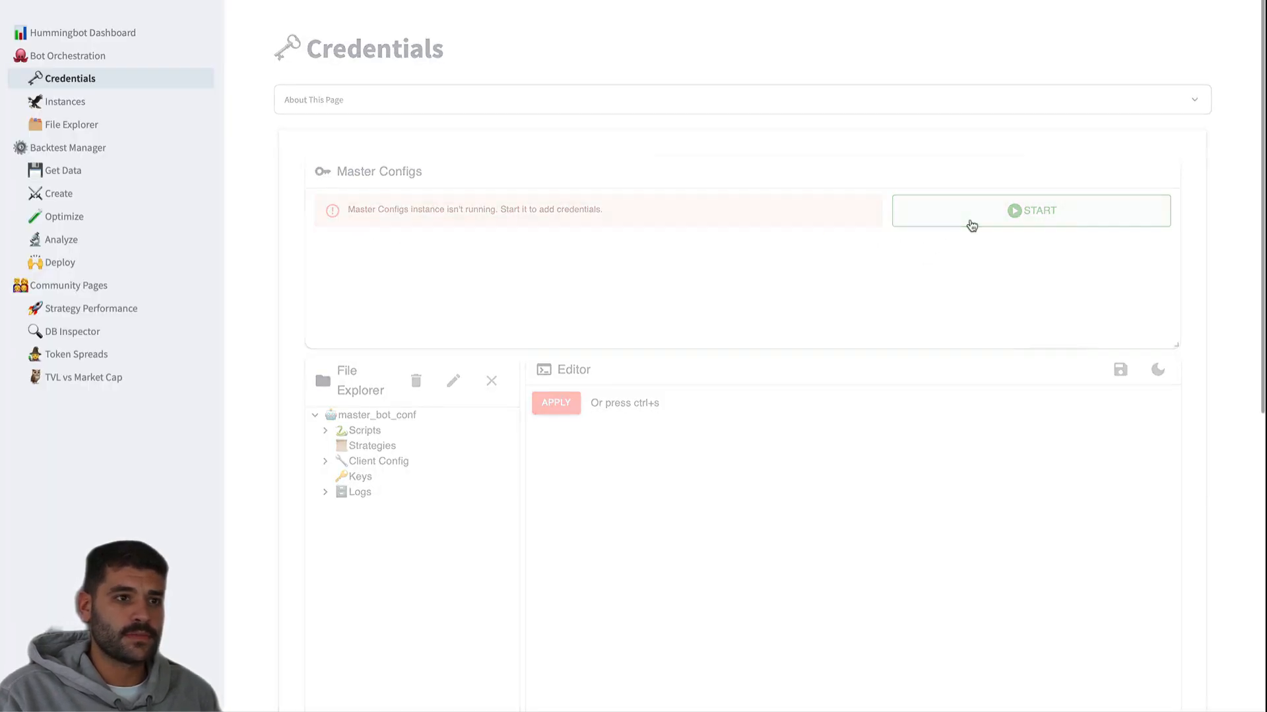
pyautogui.click(1030, 210)
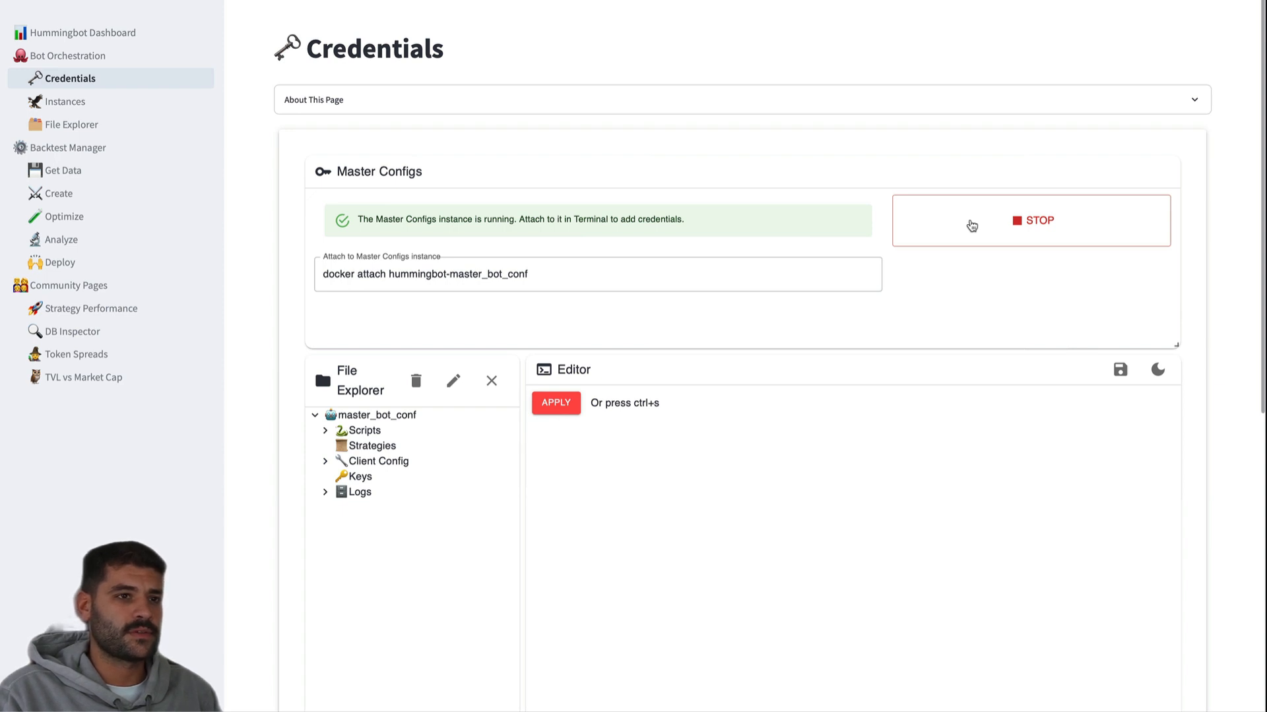
pyautogui.moveTo(953, 230)
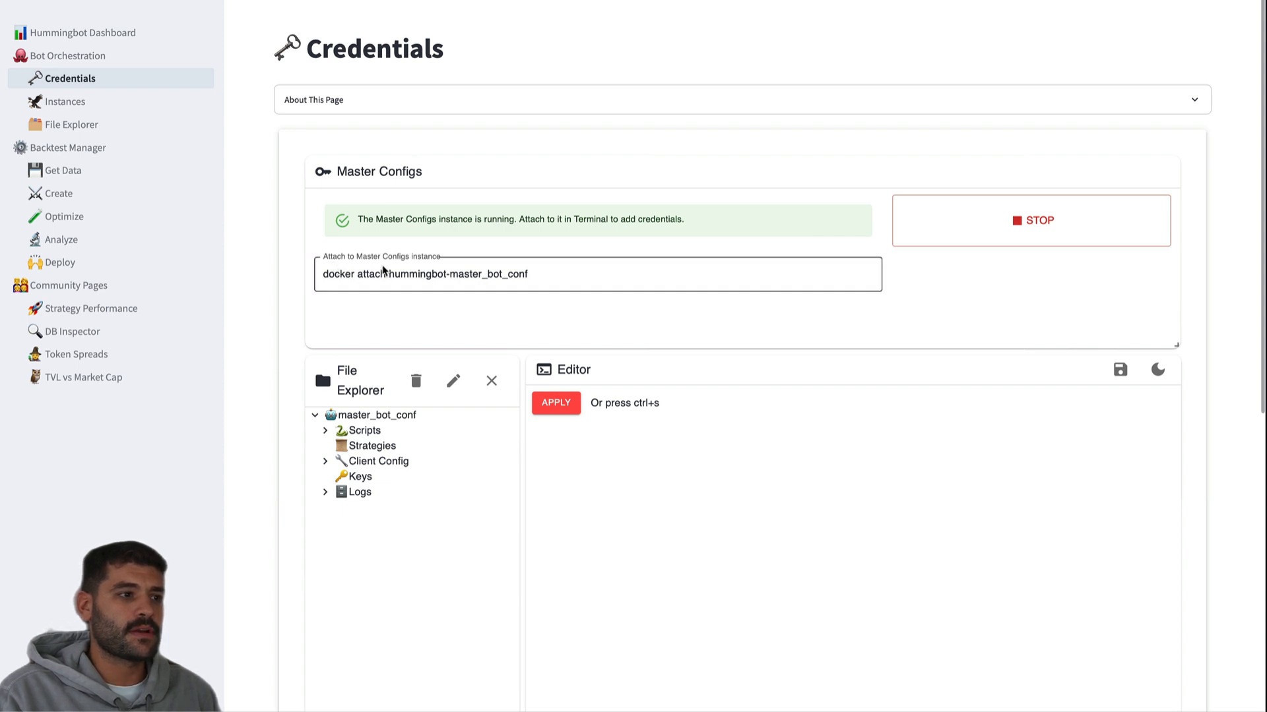
pyautogui.moveTo(562, 280)
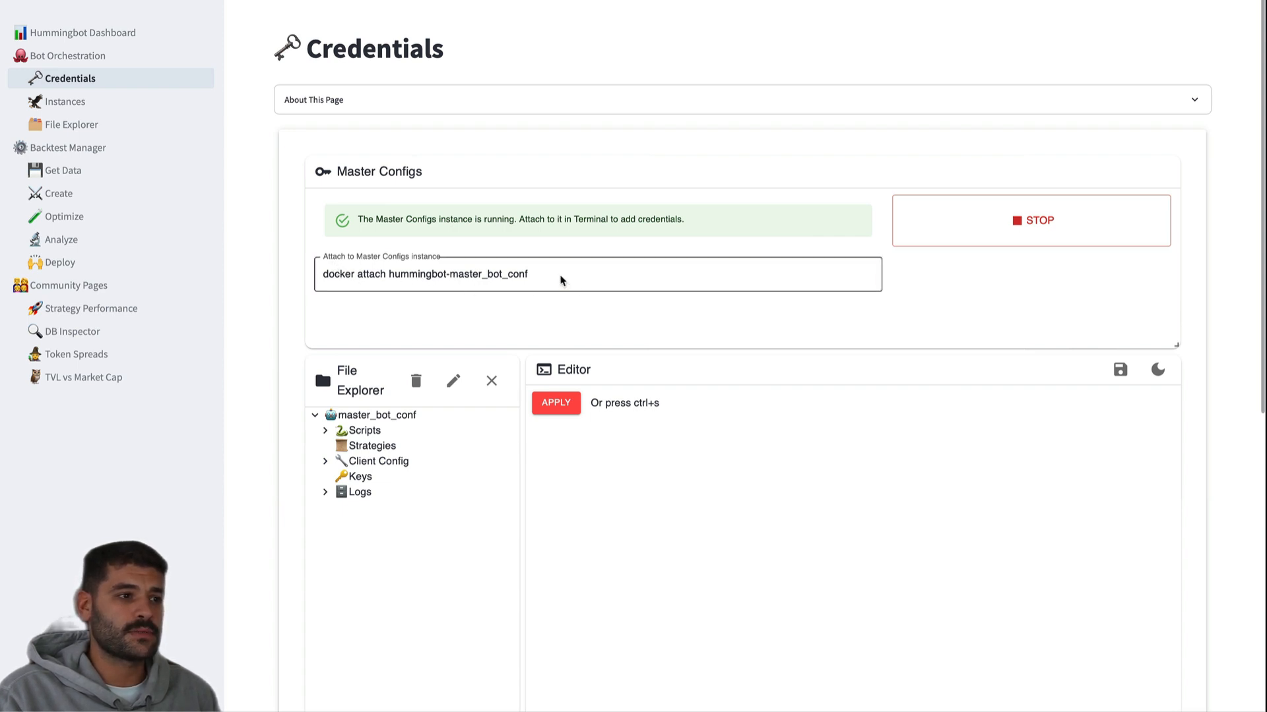
pyautogui.tripleClick(423, 274)
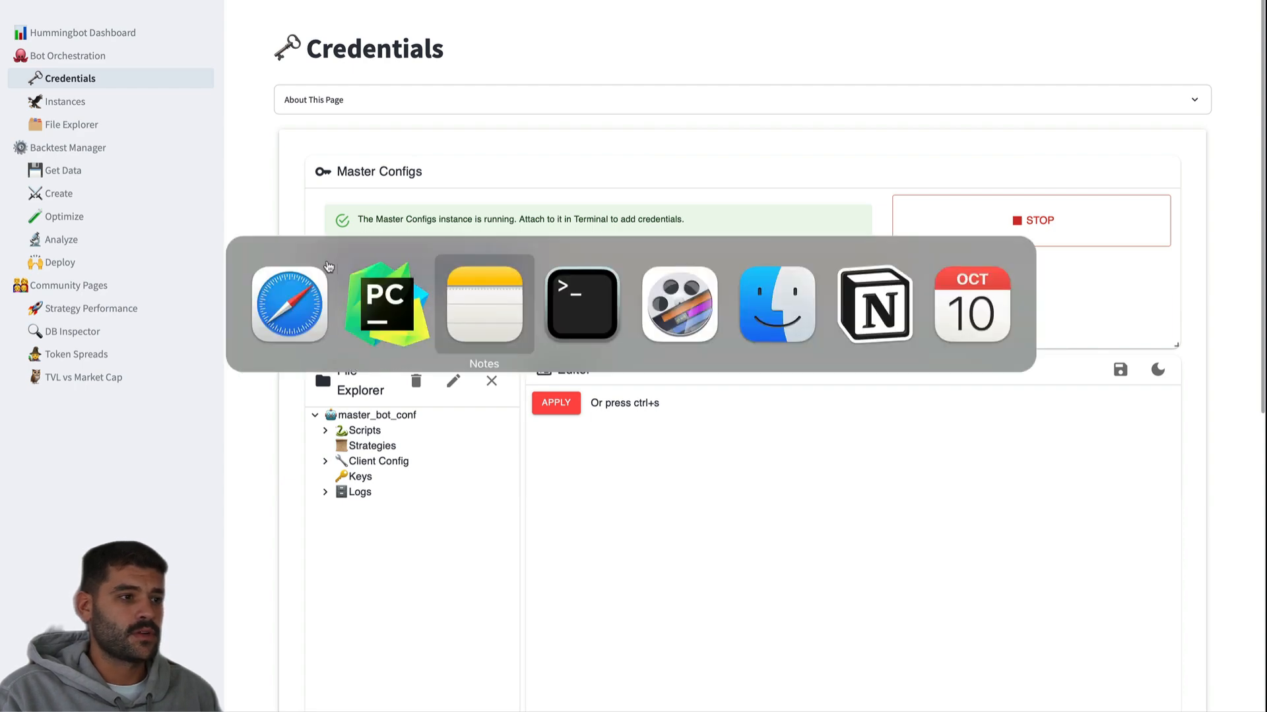
# Switch to the terminal to run the docker attach command for Master Configs
pyautogui.click(581, 305)
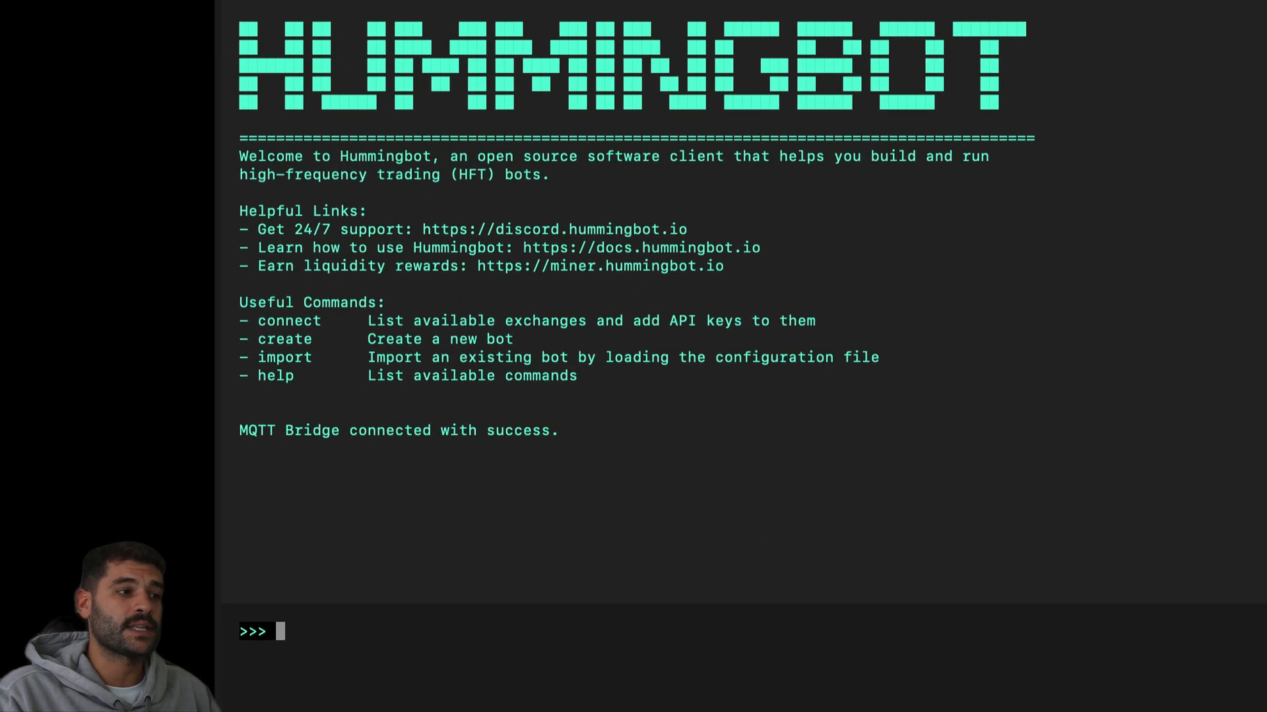
# Connect binance_perpetual with API key and secret, check the balance, then leave for the browser
pyautogui.write('con')
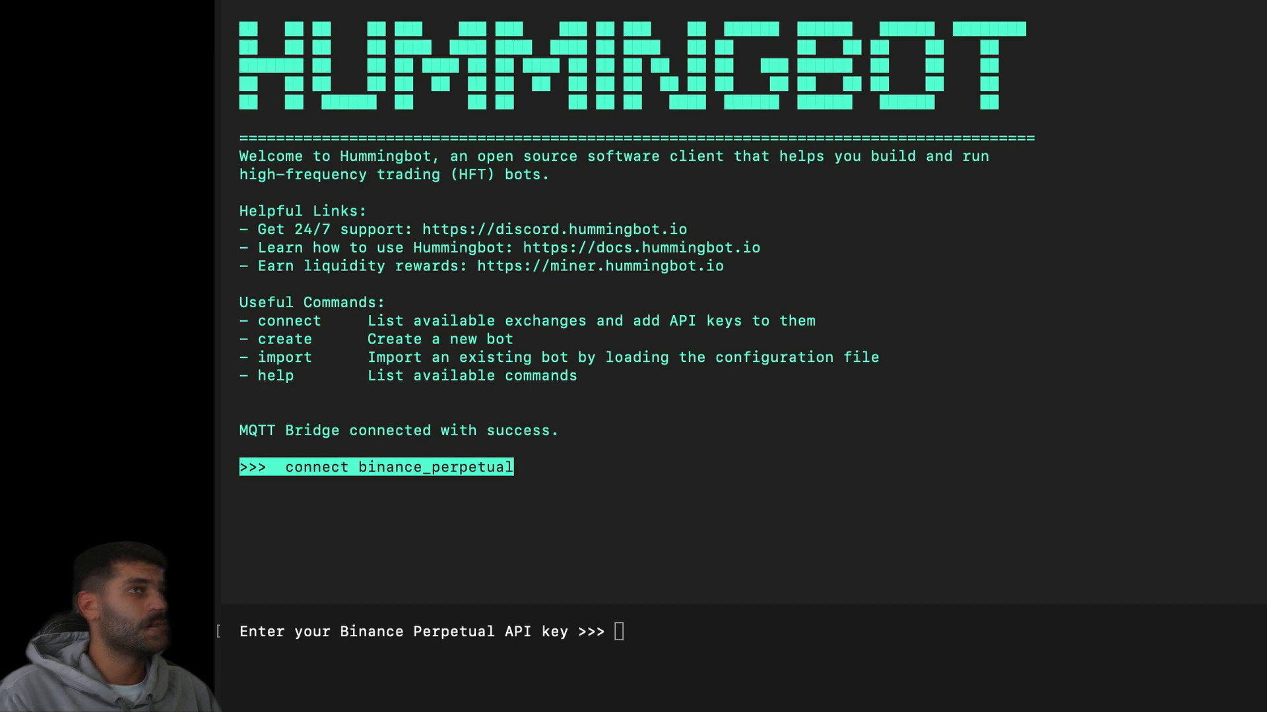
pyautogui.moveTo(572, 386)
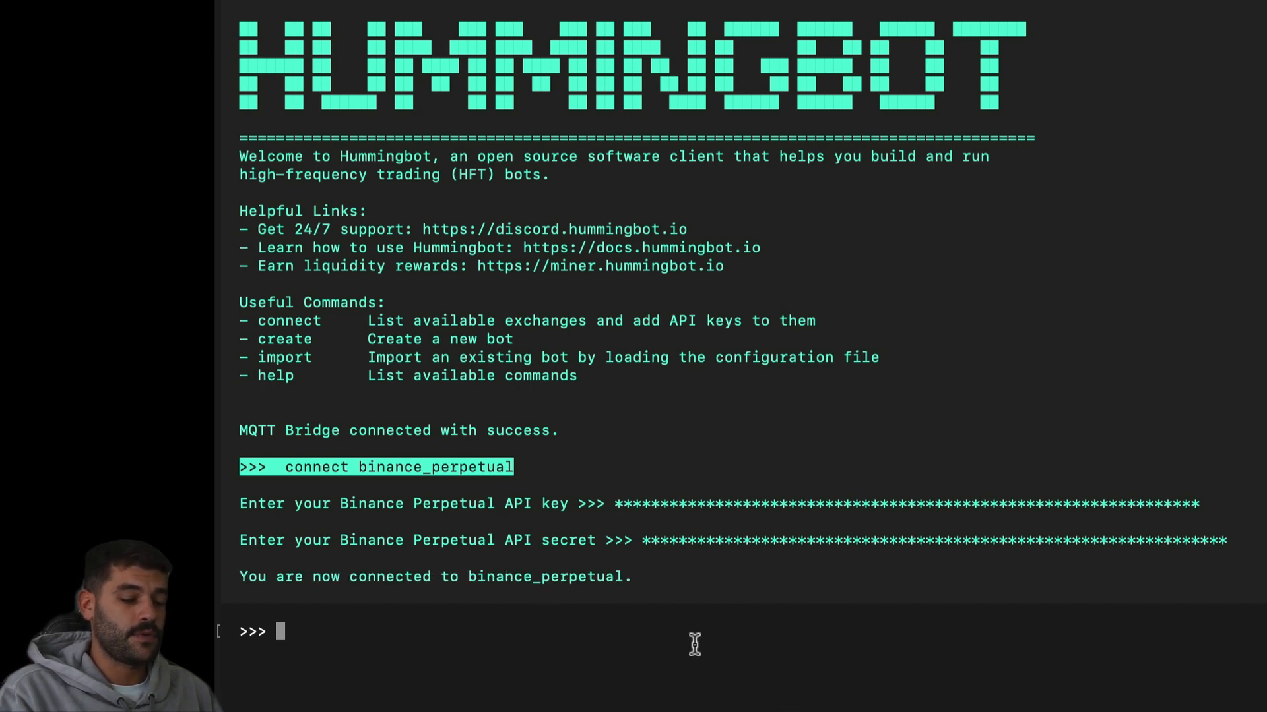
pyautogui.write('balance')
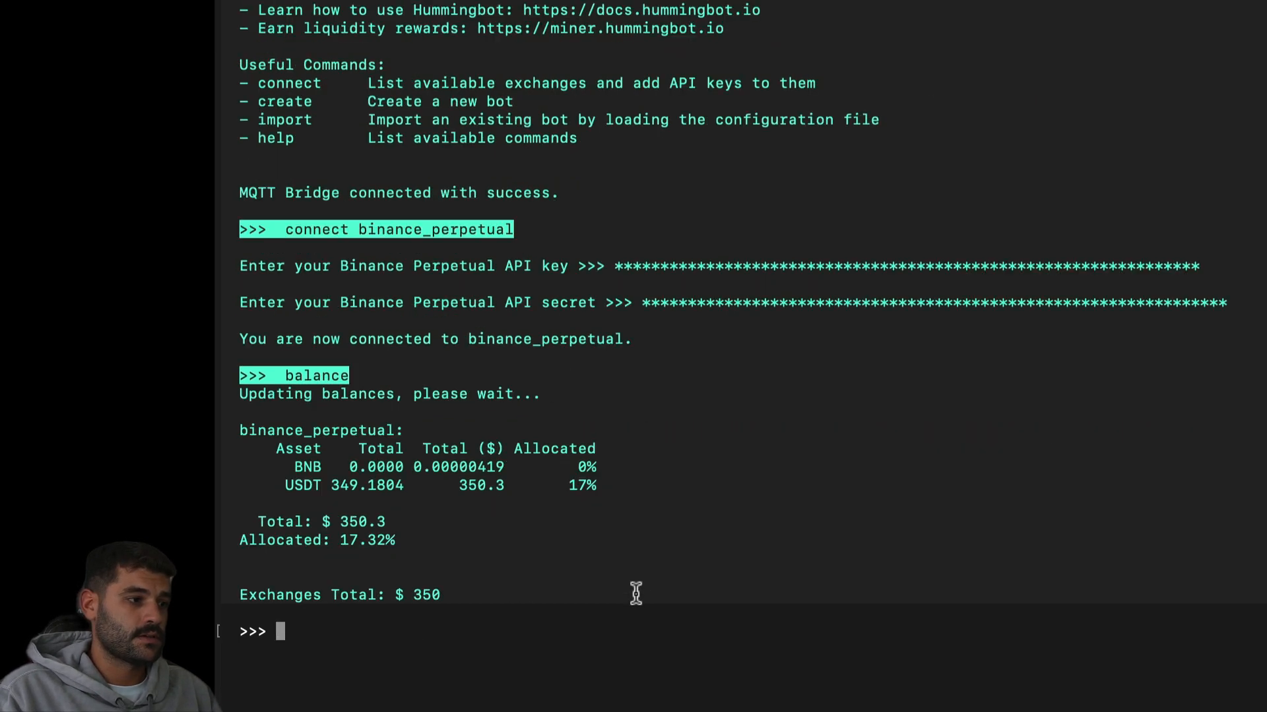
pyautogui.moveTo(407, 509)
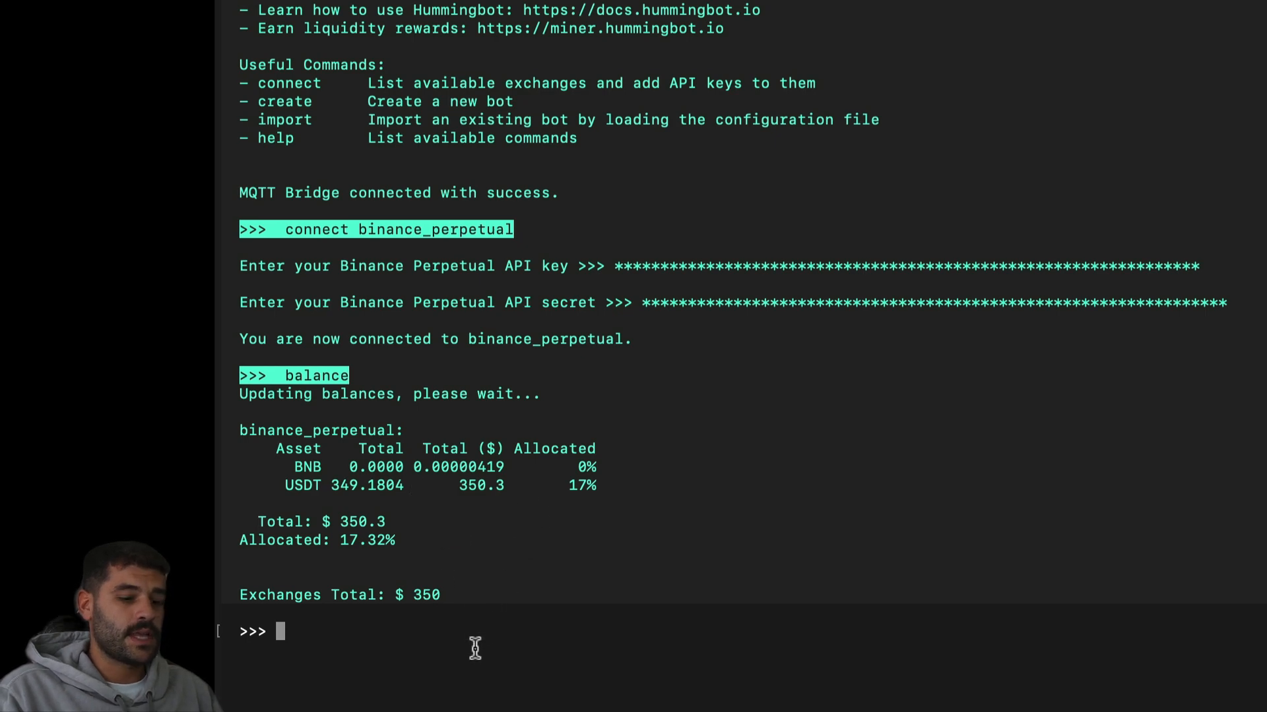
pyautogui.press('ctrl+c')
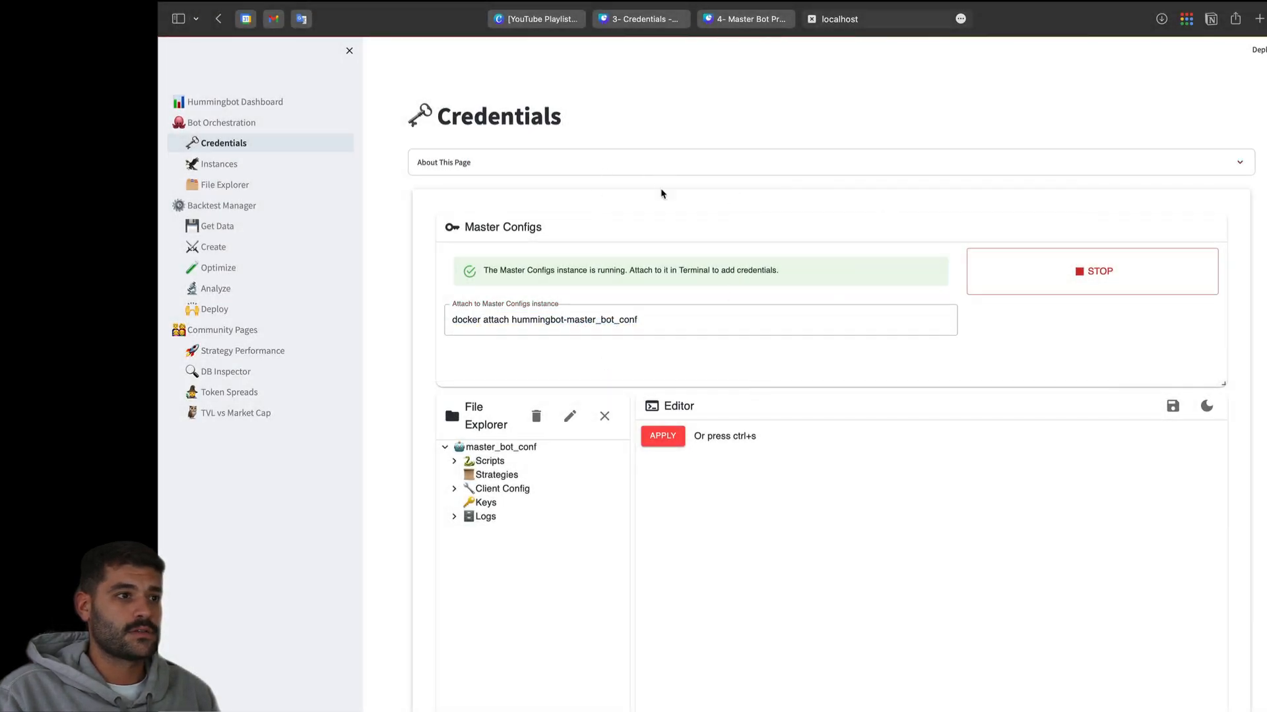
# Collapse the sidebar, toggle the editor theme and expand master_bot_conf's Scripts folder
pyautogui.scroll(-3)
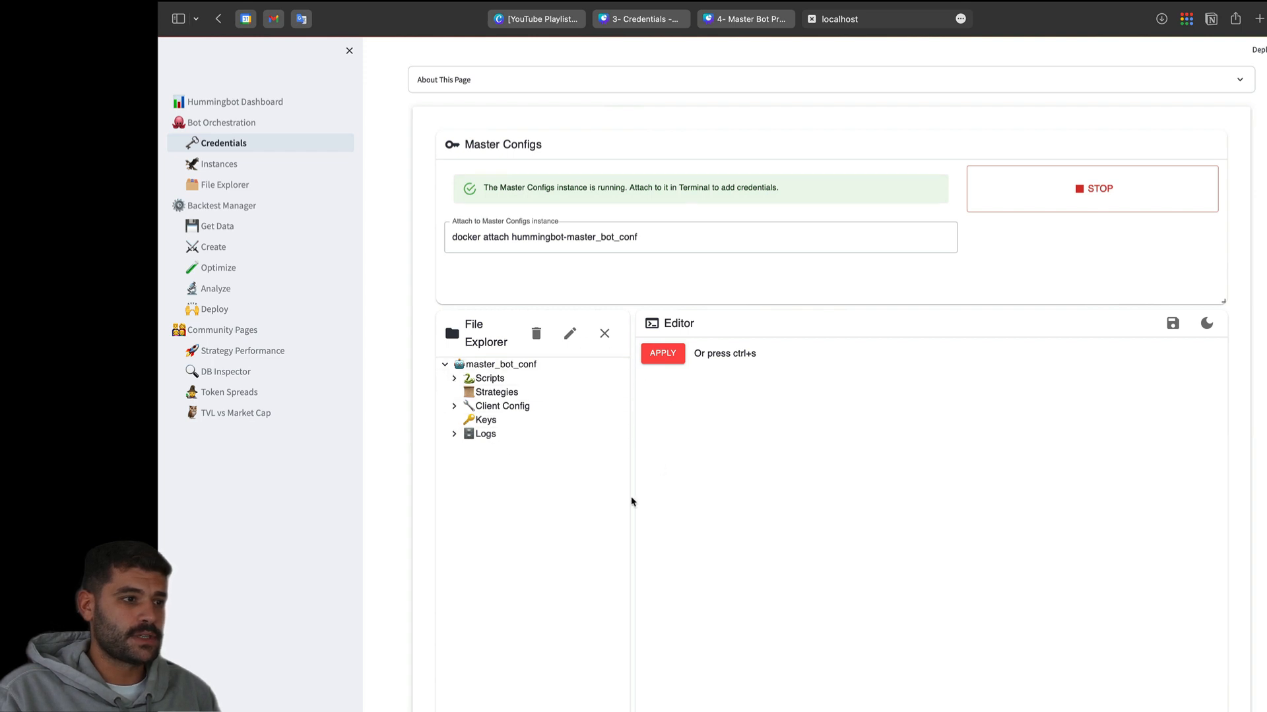
pyautogui.click(349, 51)
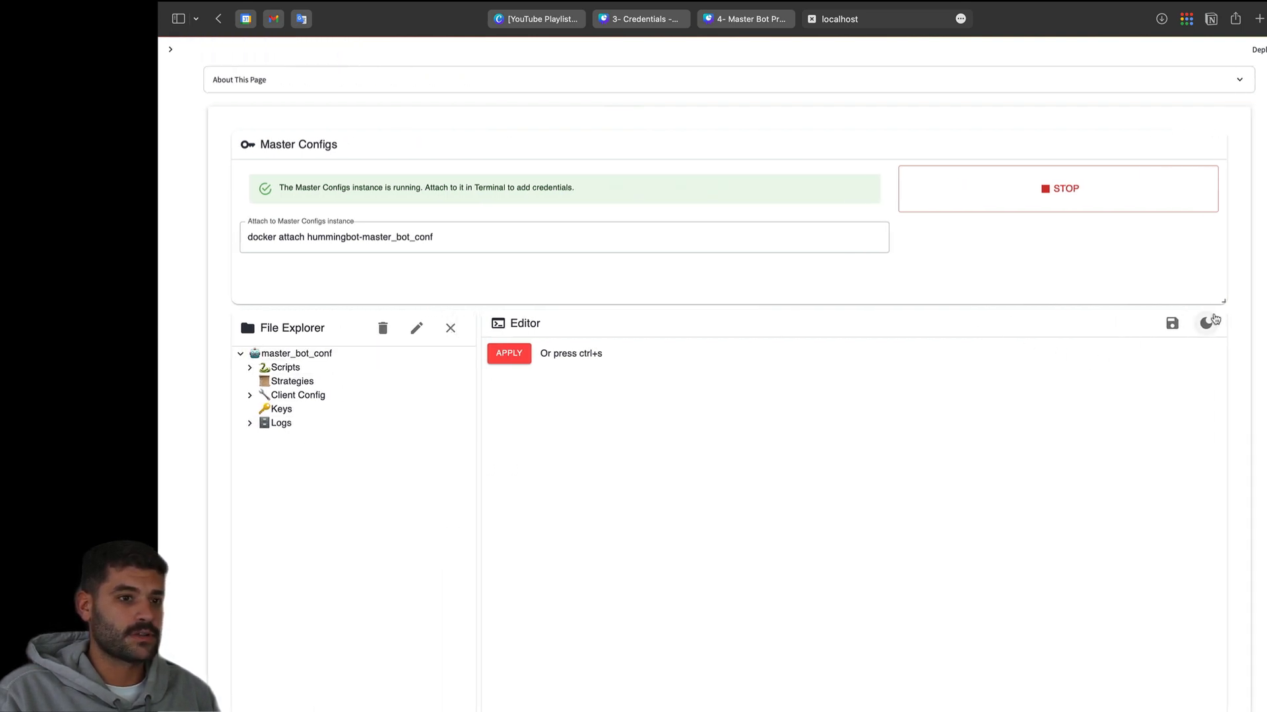
pyautogui.click(1064, 189)
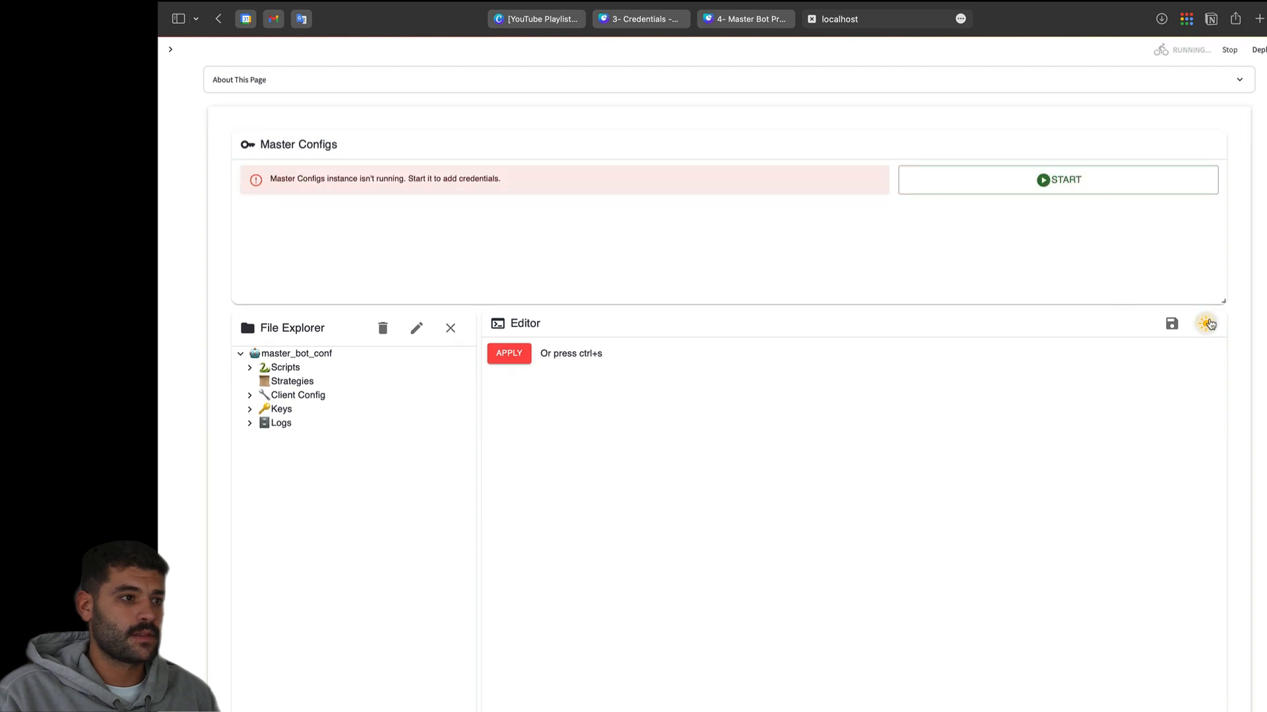
pyautogui.click(285, 368)
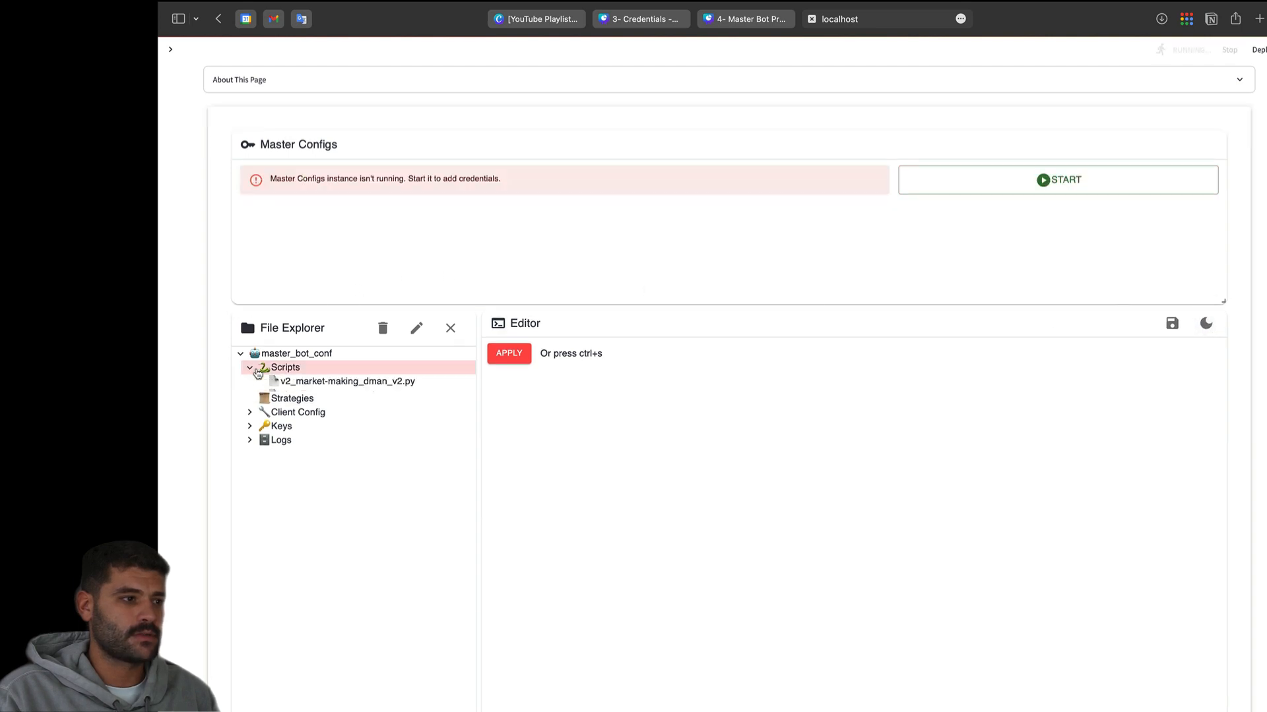
pyautogui.click(285, 368)
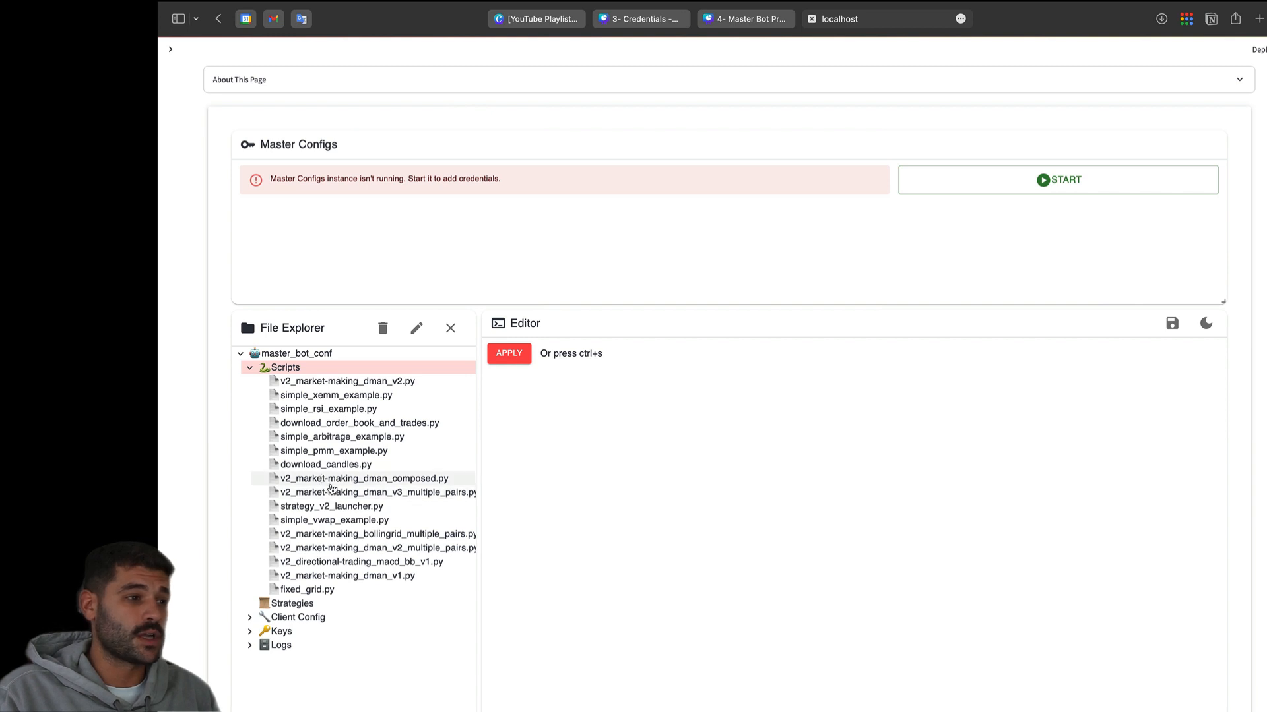
pyautogui.moveTo(331, 537)
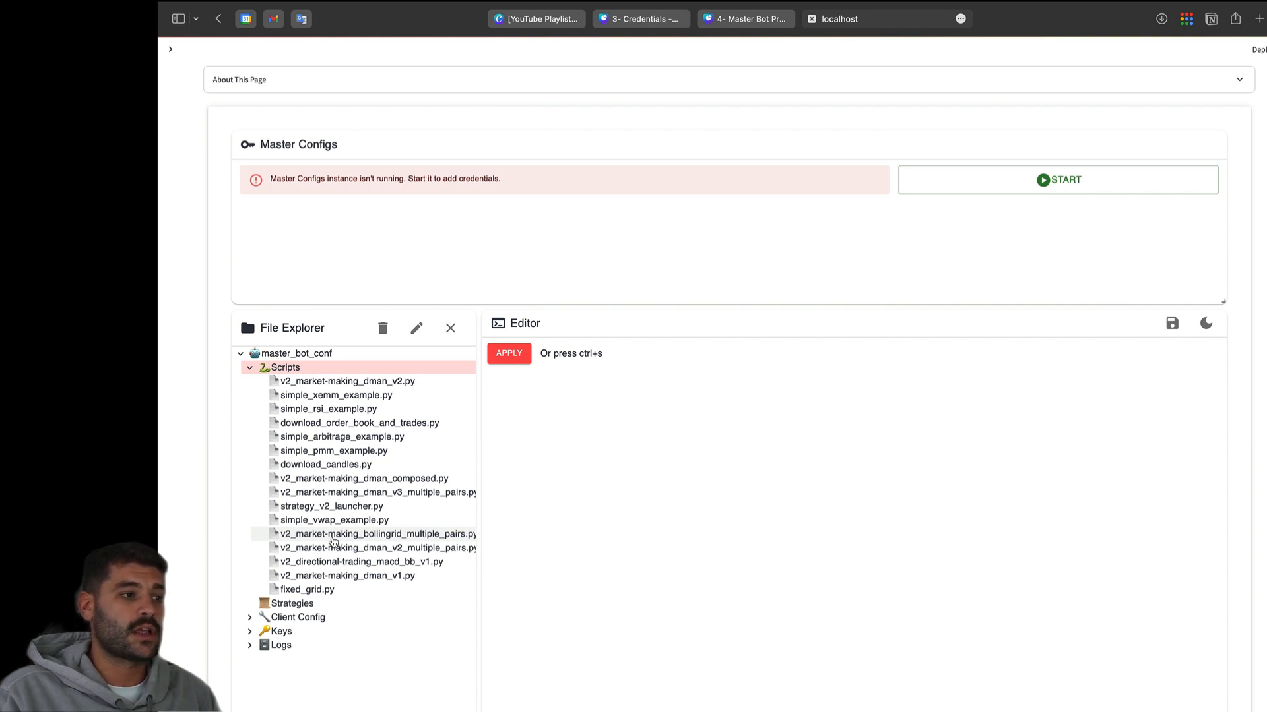
pyautogui.moveTo(307, 571)
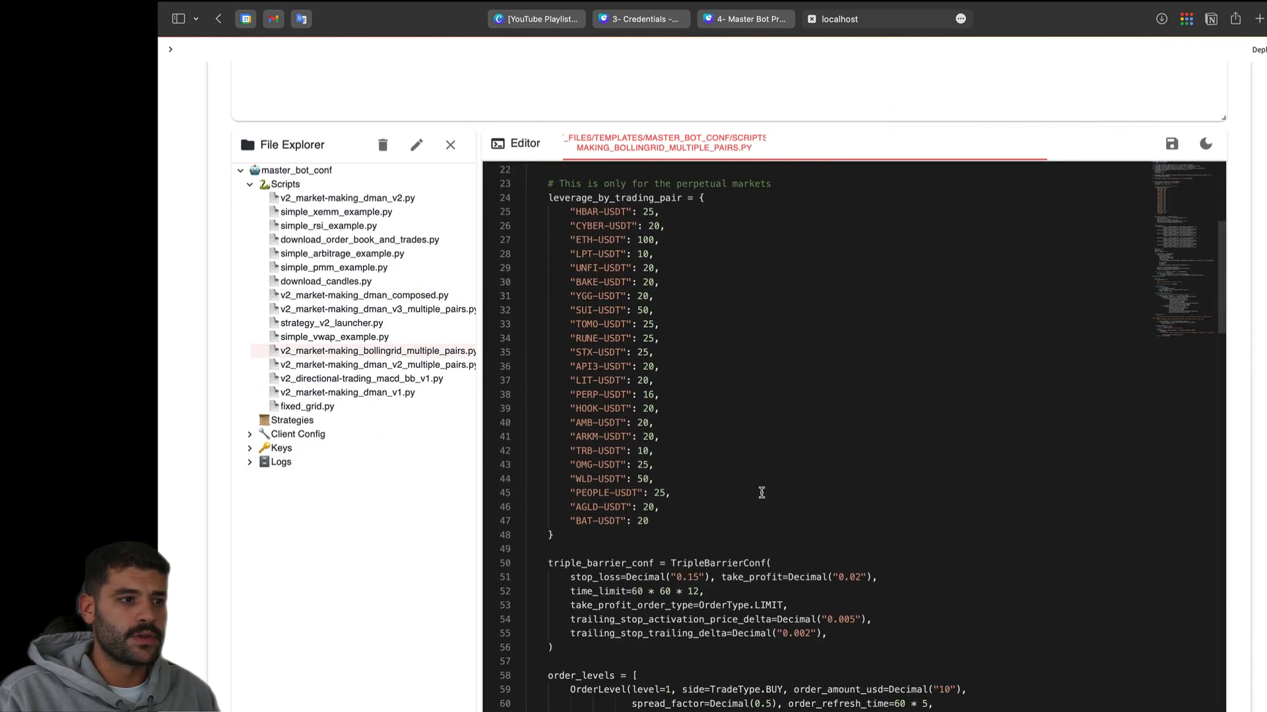
# Scroll through the bollingrid multiple-pairs script's pairs, leverage and order settings, then switch to PyCharm
pyautogui.scroll(-3)
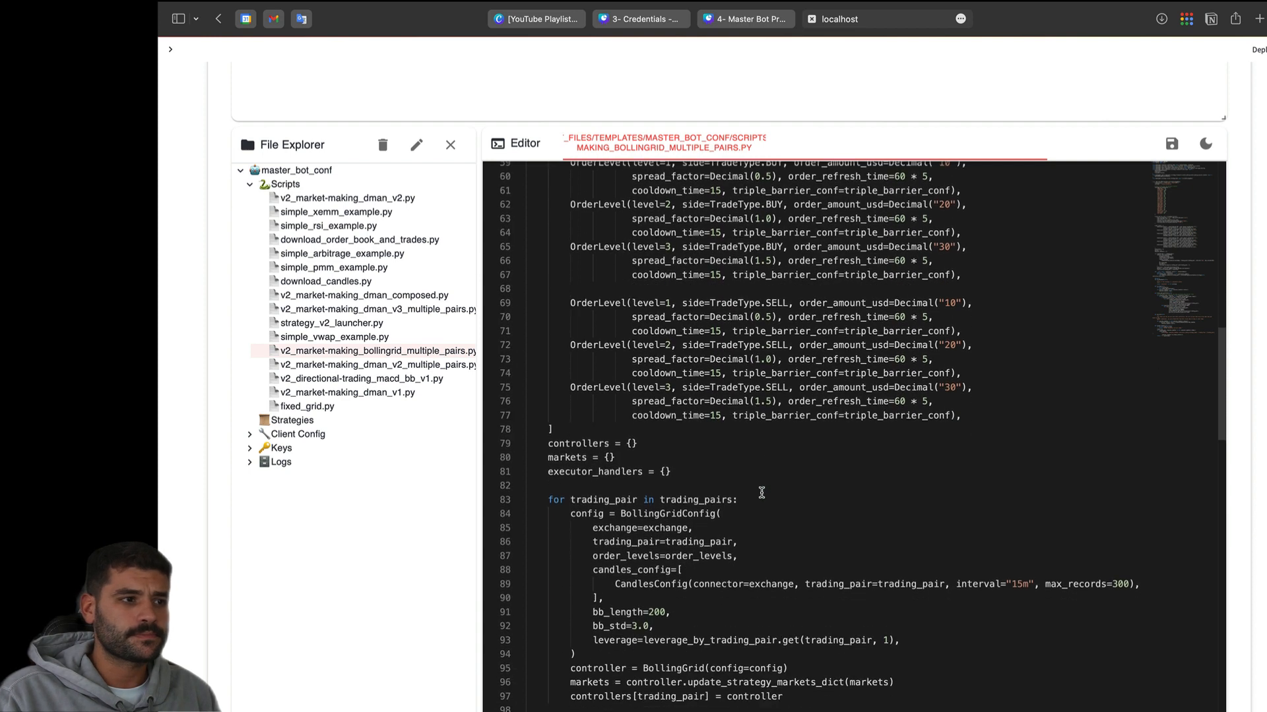
pyautogui.scroll(-3)
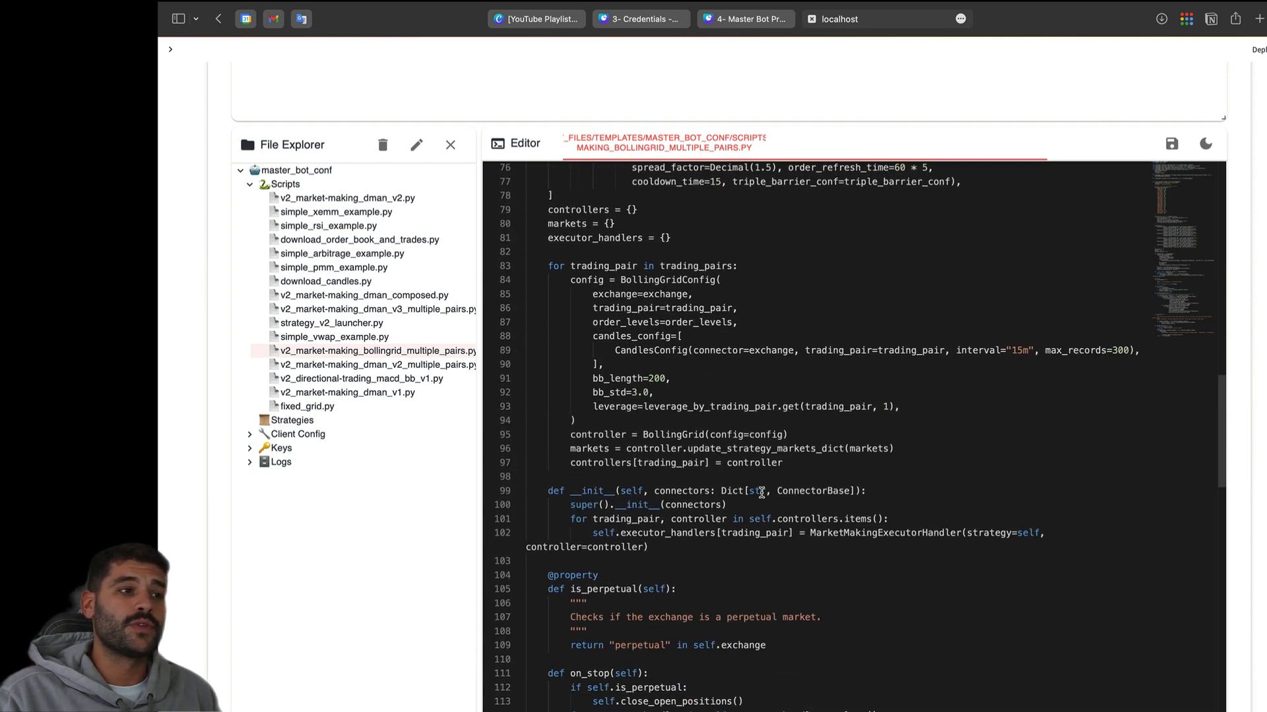
pyautogui.scroll(-3)
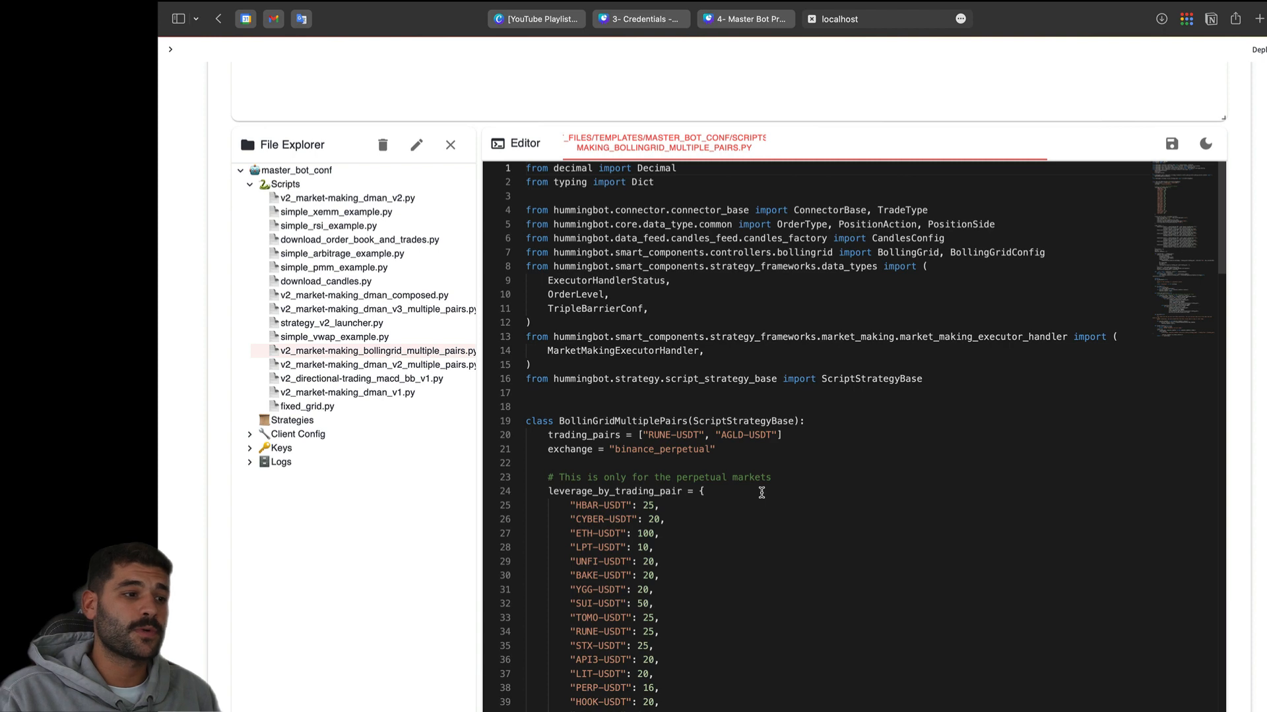
pyautogui.press('Cmd+Tab')
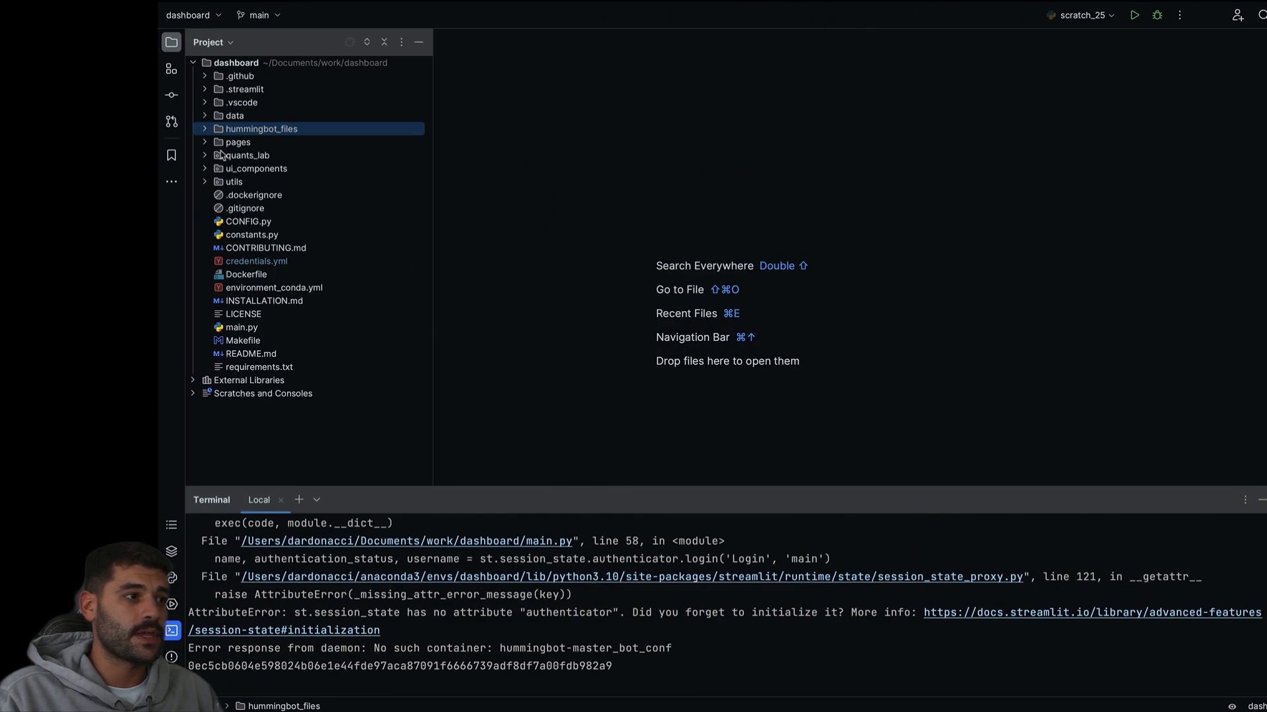
# Expand hummingbot_files down to master_bot_conf scripts and open v2_market-making_dman_v1.py
pyautogui.click(204, 128)
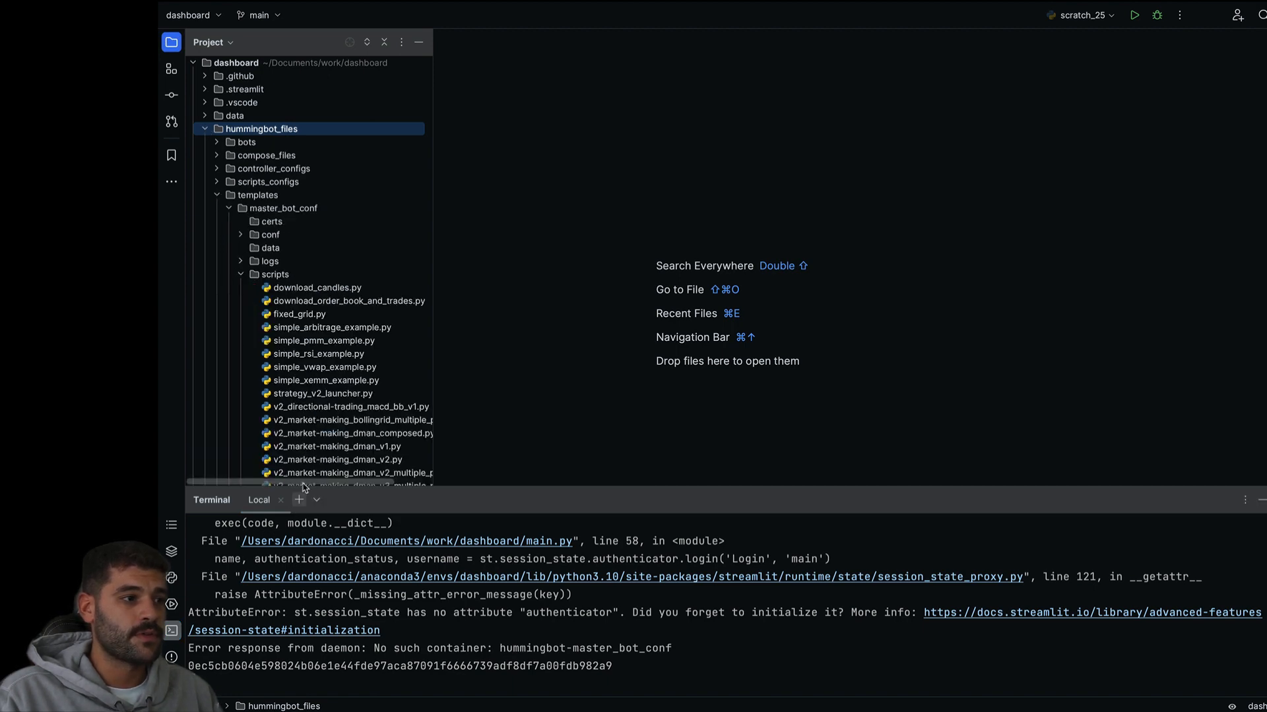
pyautogui.doubleClick(333, 446)
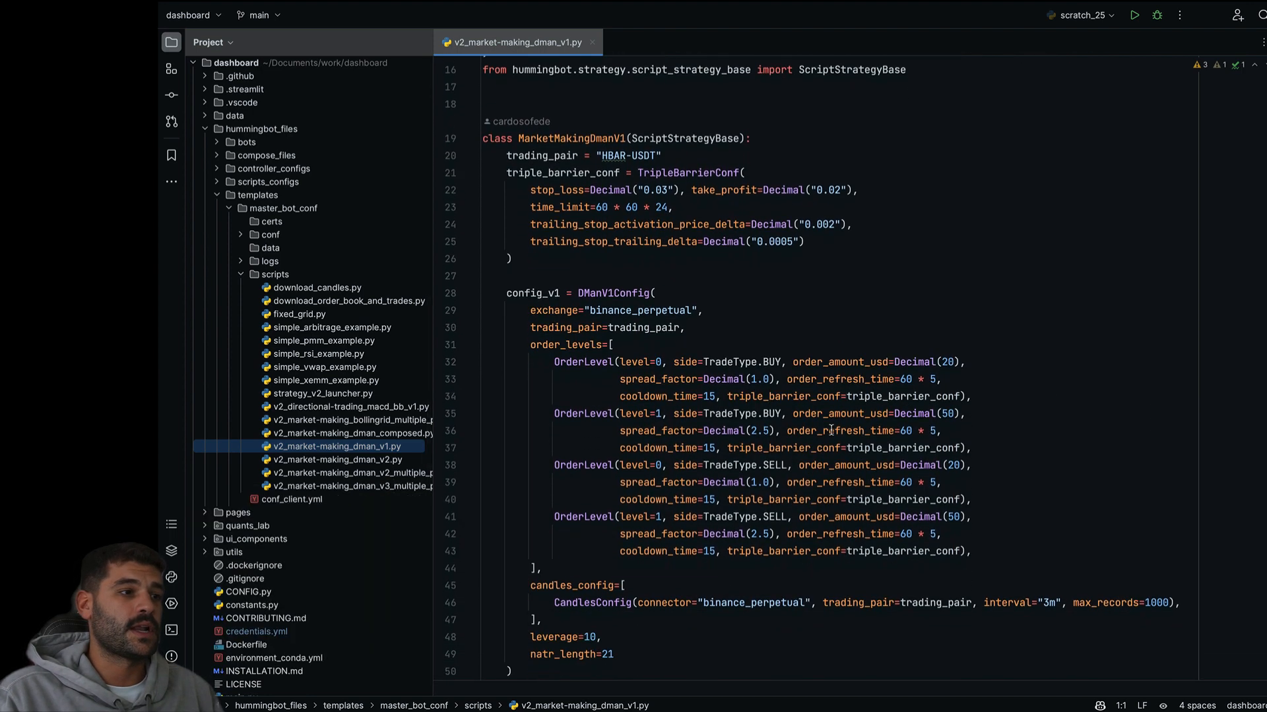
pyautogui.scroll(-3)
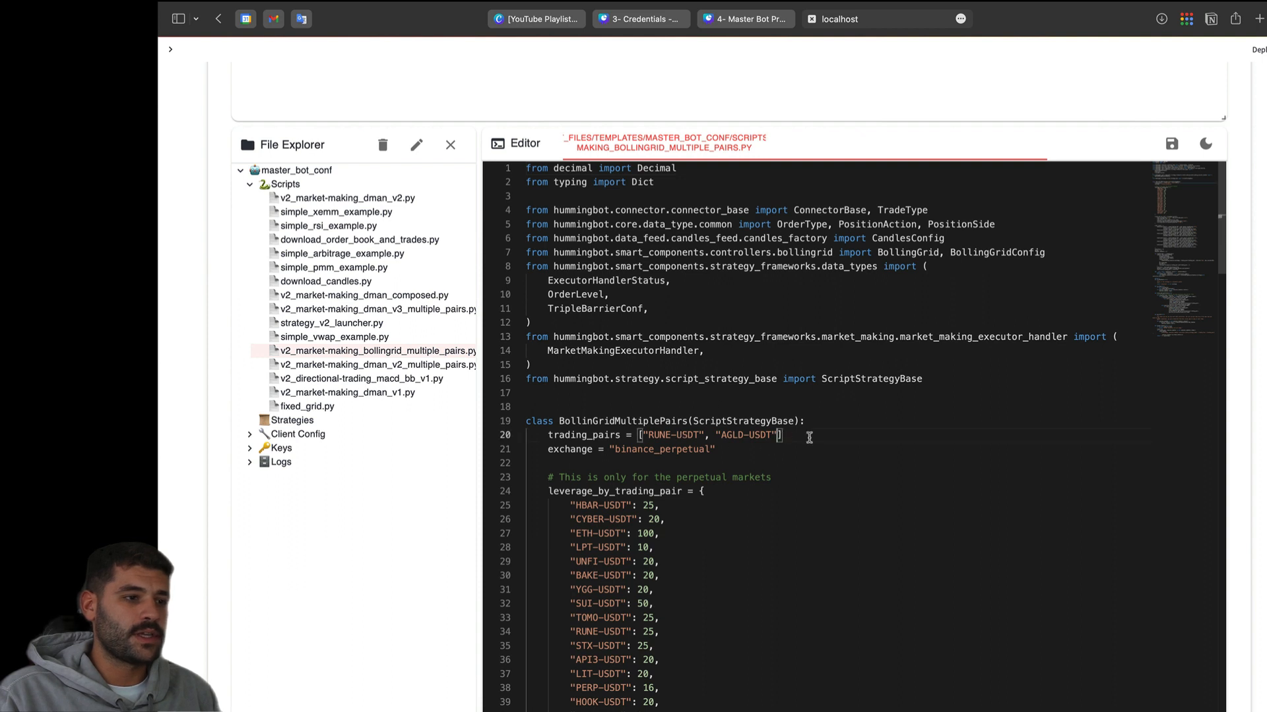
# Append "ETH-USDT" to trading_pairs on line 20 and save the bollingrid script
pyautogui.write(', "ETH')
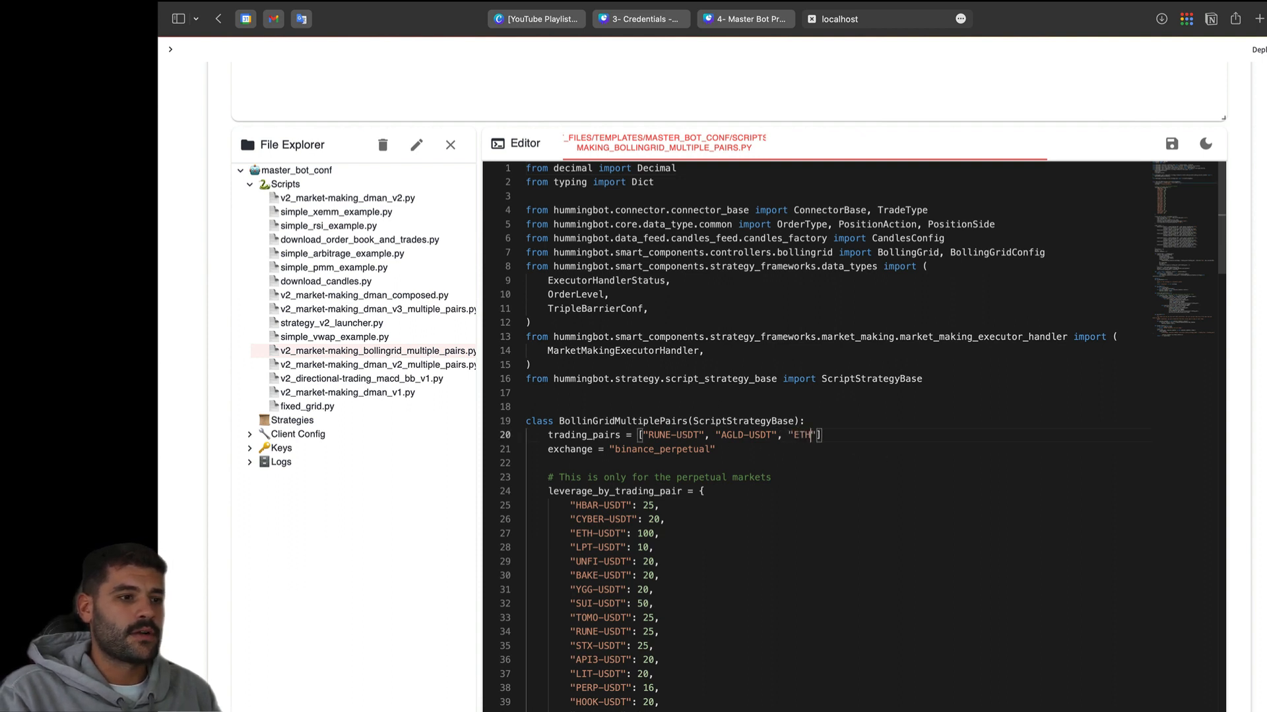
pyautogui.write('-USDT')
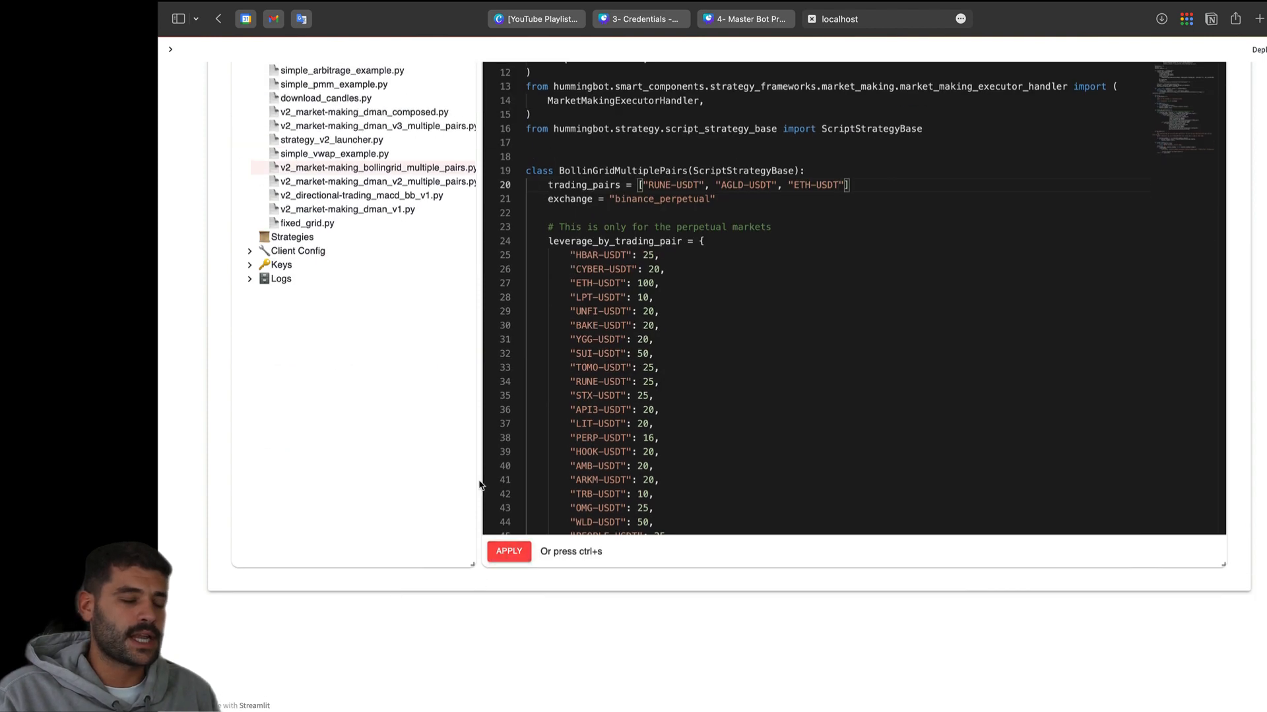
pyautogui.moveTo(459, 462)
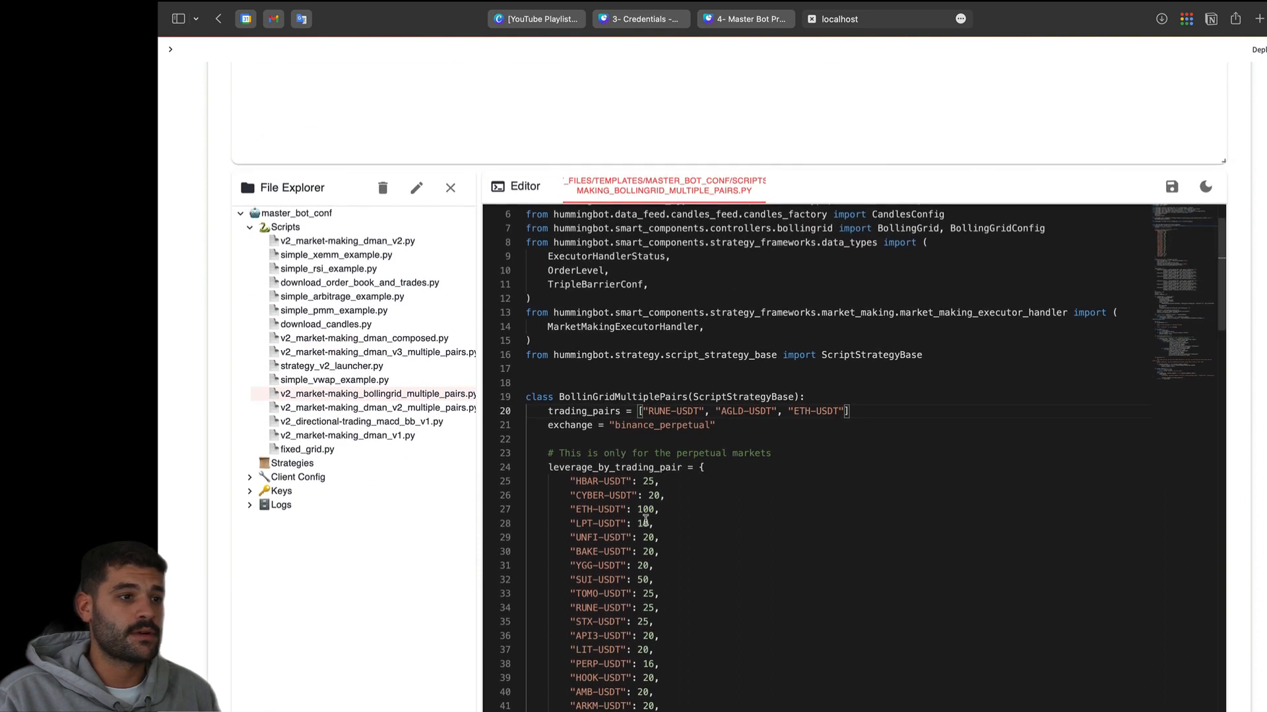
pyautogui.moveTo(913, 471)
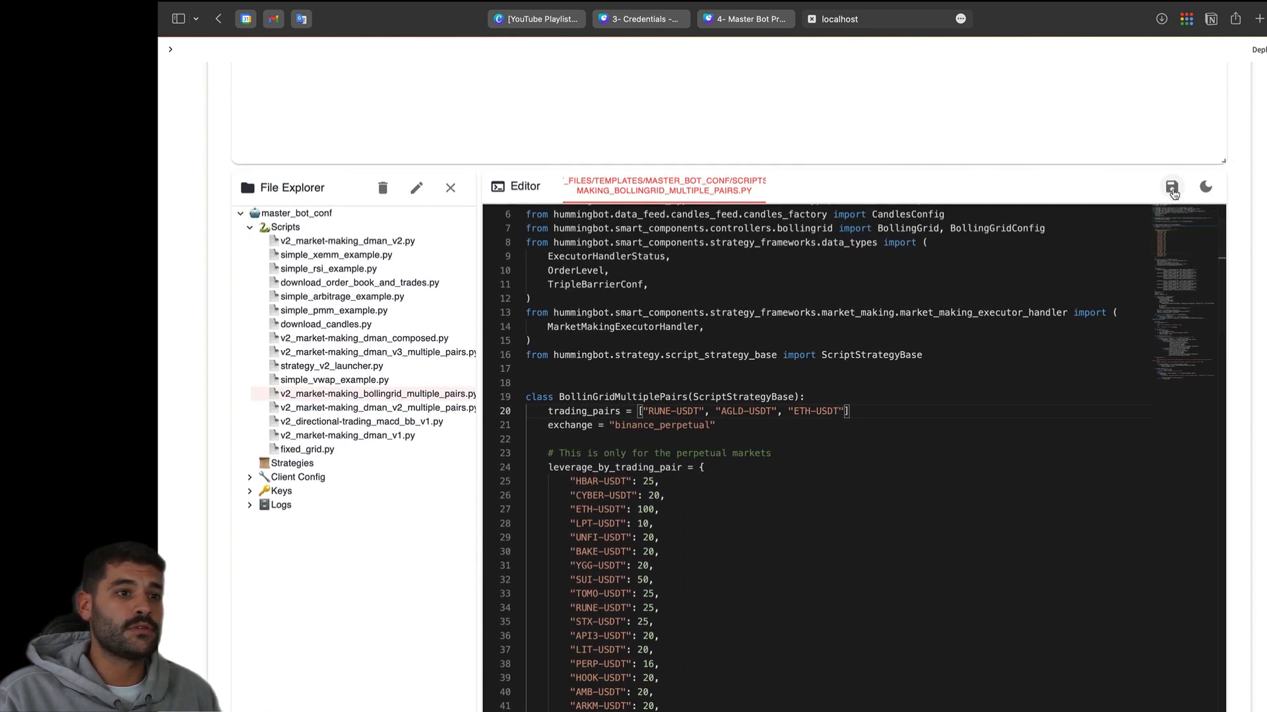
pyautogui.click(1172, 186)
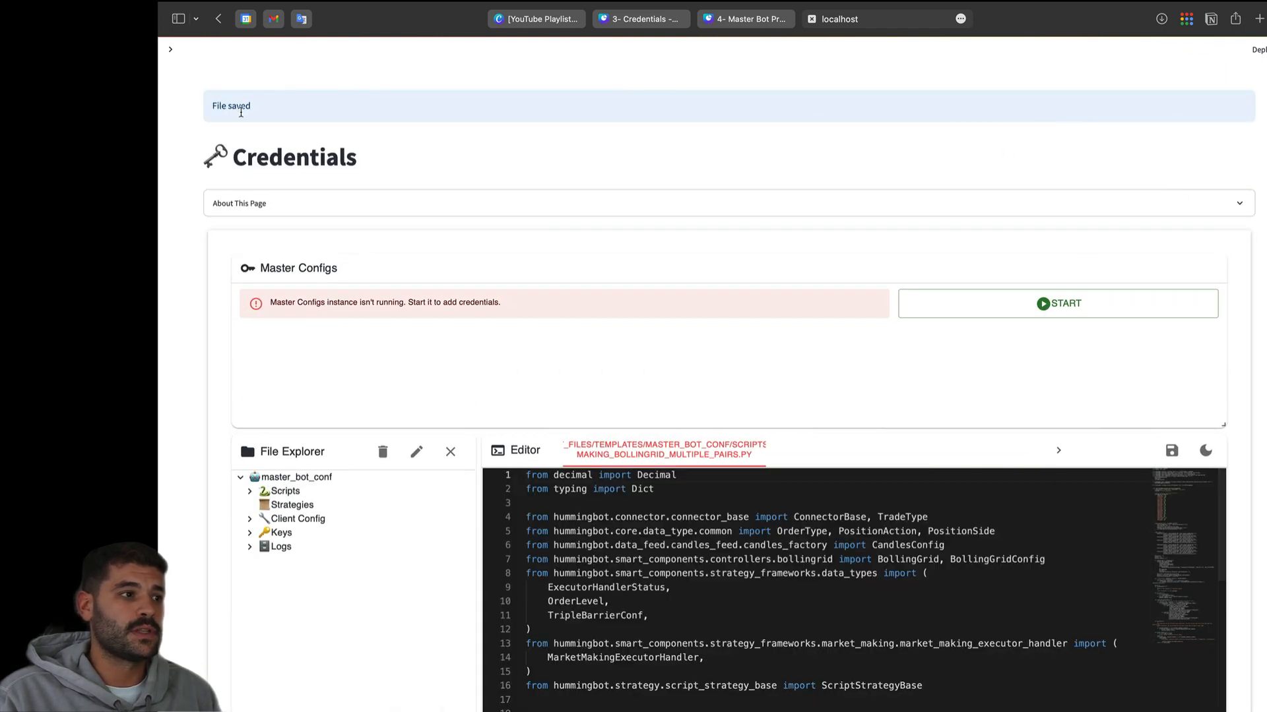